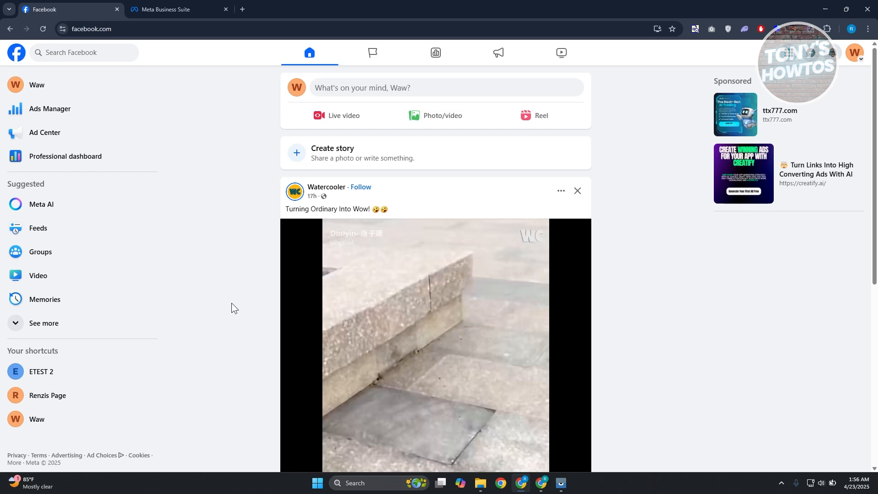
- Switch to the Meta Business Suite tab showing the Waw home page
{"action": "left_click", "coordinate": [180, 9]}
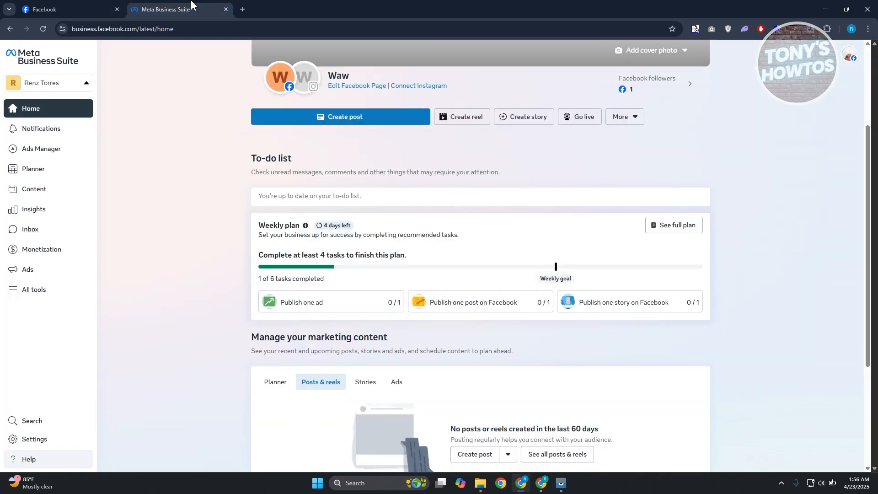
{"action": "mouse_move", "coordinate": [193, 269]}
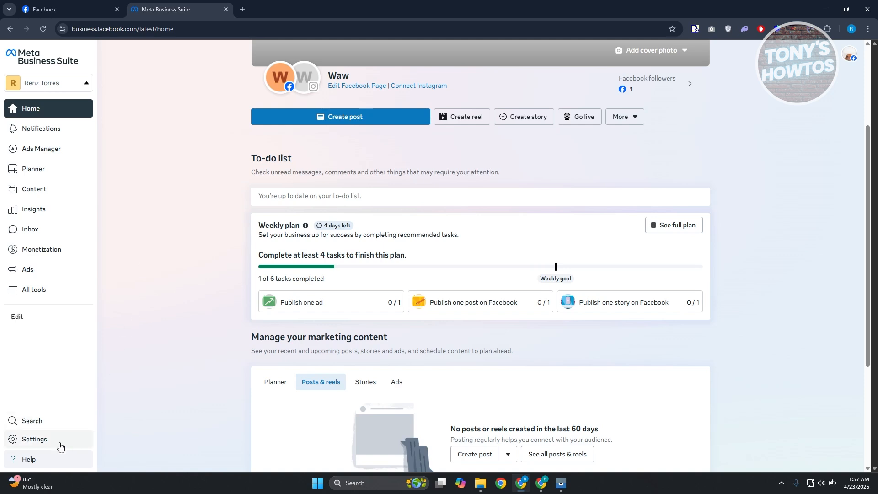
{"action": "mouse_move", "coordinate": [34, 439]}
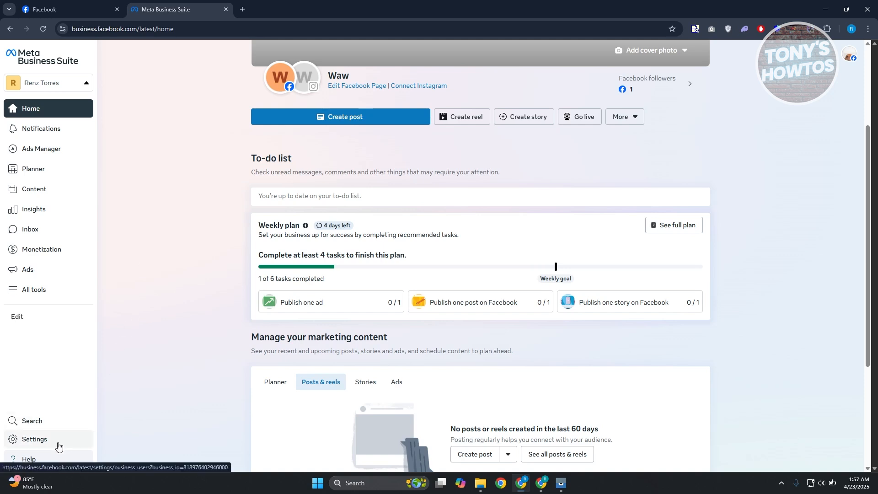
- Open Ad account settings from the business portfolio Settings menu
{"action": "left_click", "coordinate": [33, 439]}
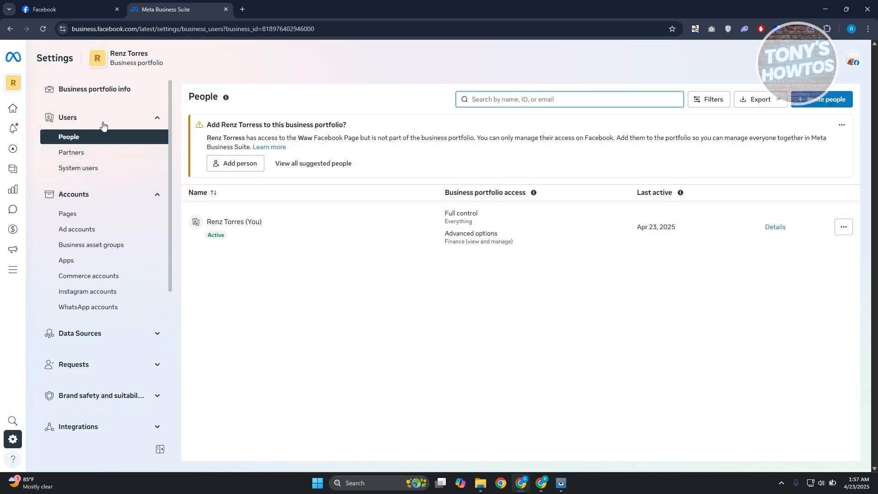
{"action": "scroll", "scroll_direction": "down", "scroll_amount": 3}
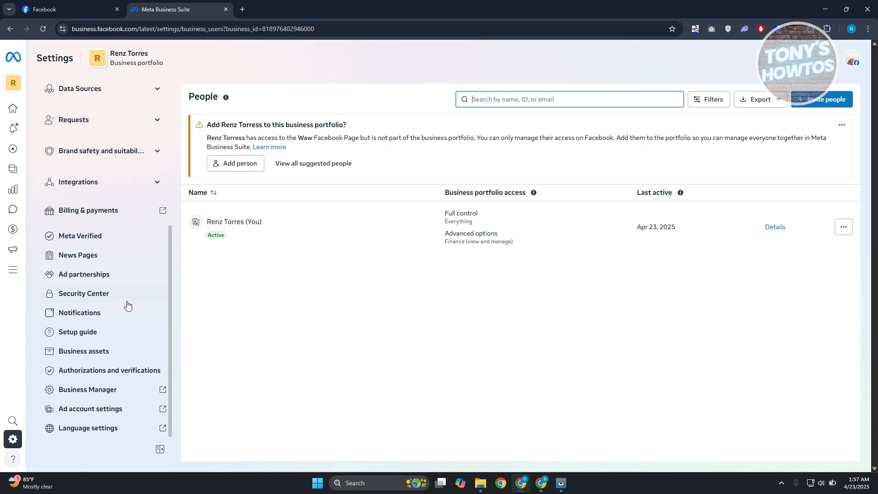
{"action": "mouse_move", "coordinate": [90, 412]}
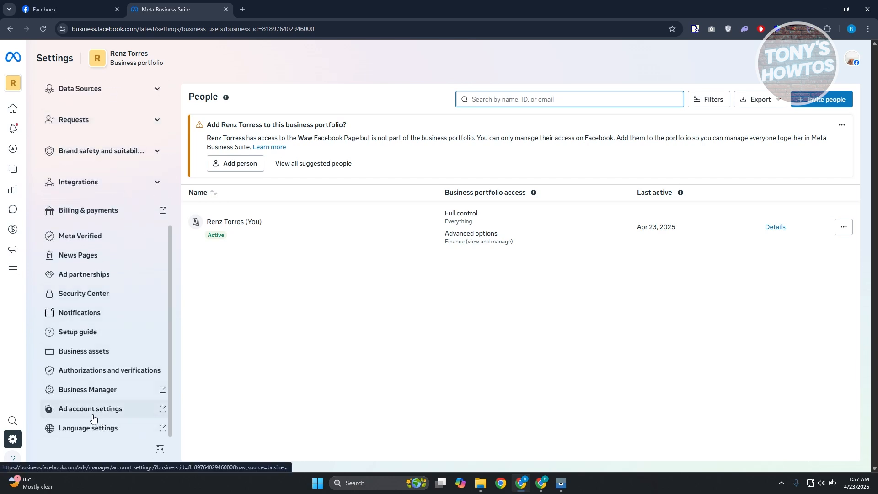
{"action": "left_click", "coordinate": [90, 412]}
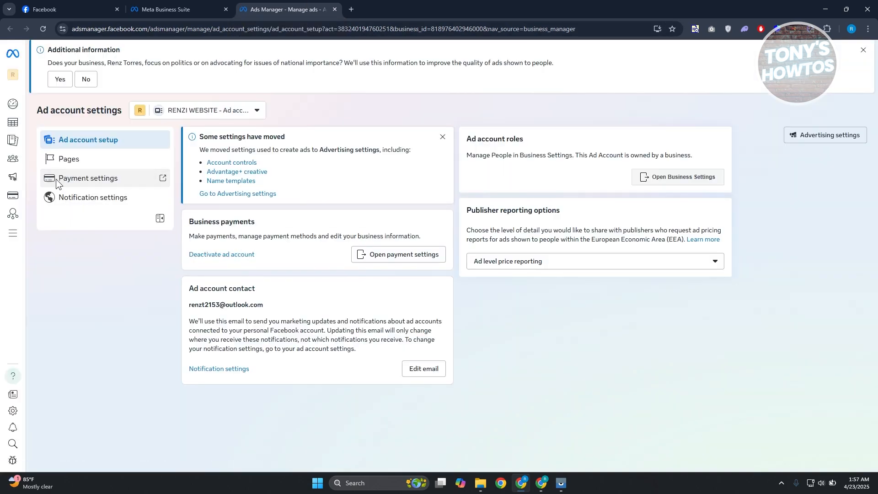
- Open Payment settings and scroll to Business info on Billing & payments
{"action": "left_click", "coordinate": [403, 258]}
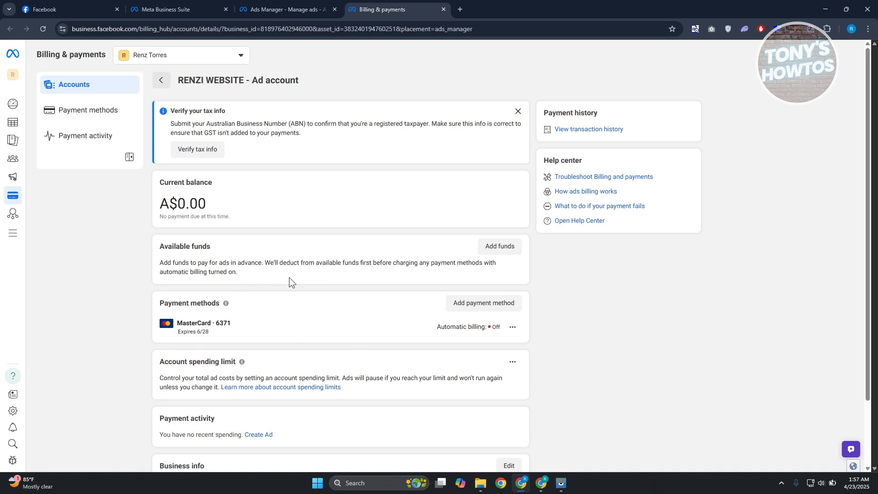
{"action": "scroll", "scroll_direction": "down", "scroll_amount": 3}
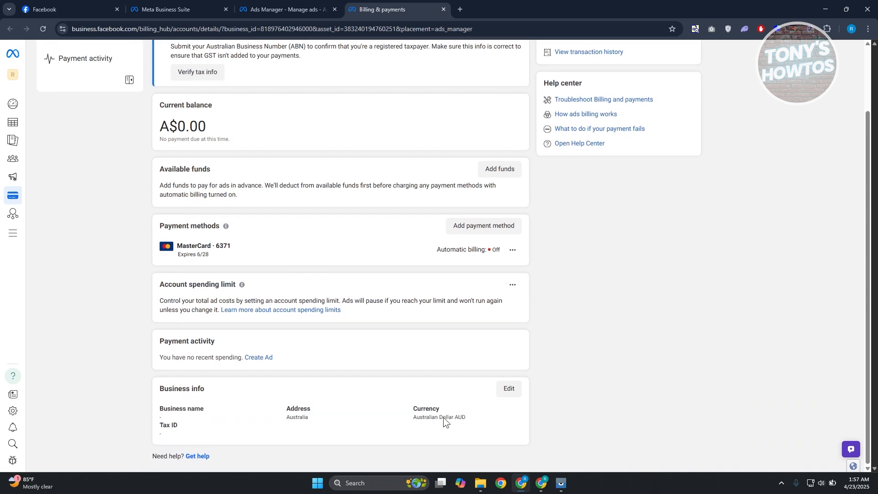
{"action": "mouse_move", "coordinate": [508, 388]}
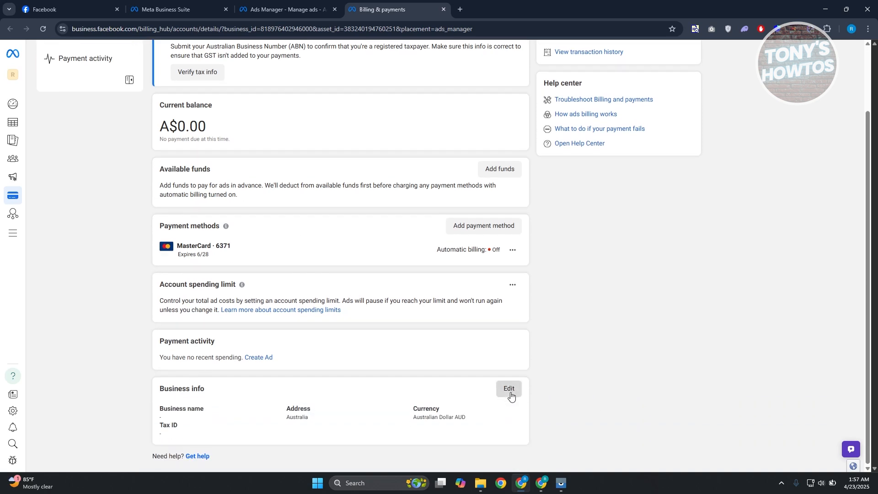
- Edit Business info, check Australian Dollar and Etc/GMT+0, and scroll to Save
{"action": "left_click", "coordinate": [509, 388]}
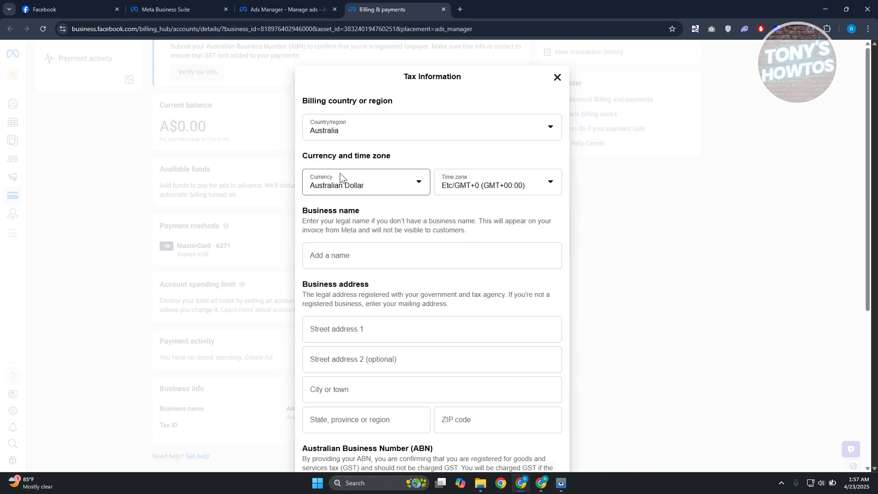
{"action": "double_click", "coordinate": [345, 155]}
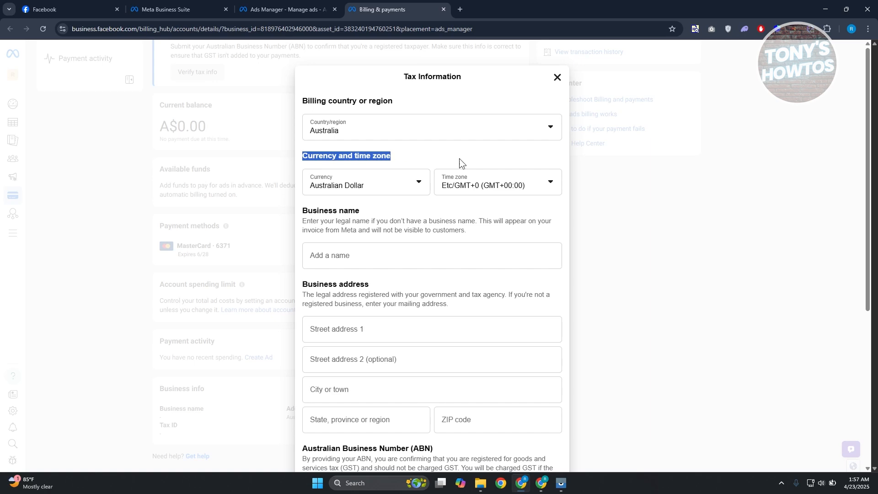
{"action": "left_click", "coordinate": [548, 185]}
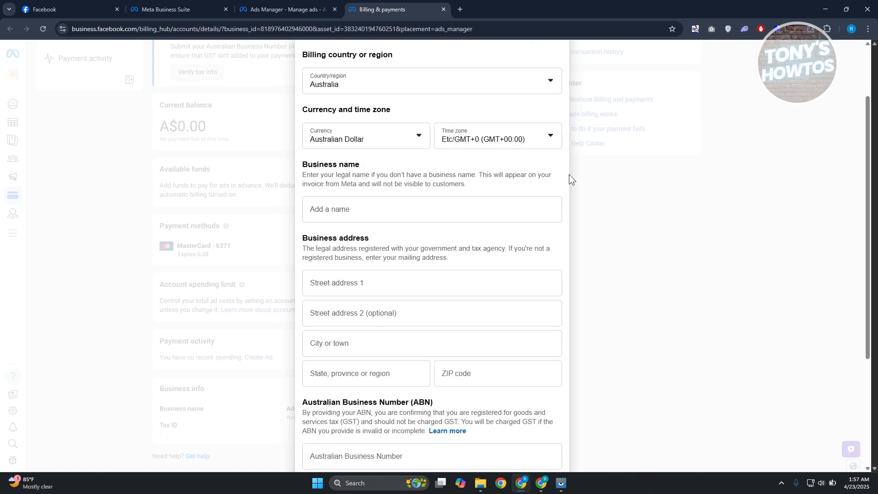
{"action": "scroll", "scroll_direction": "down", "scroll_amount": 3}
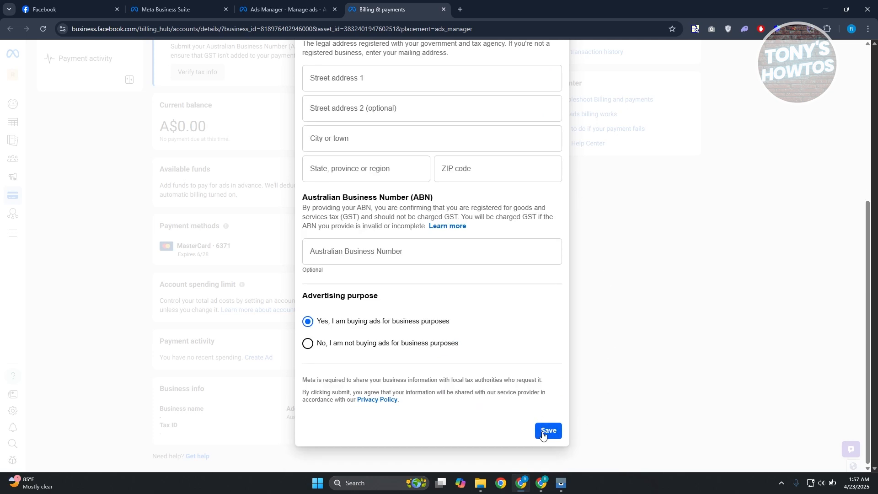